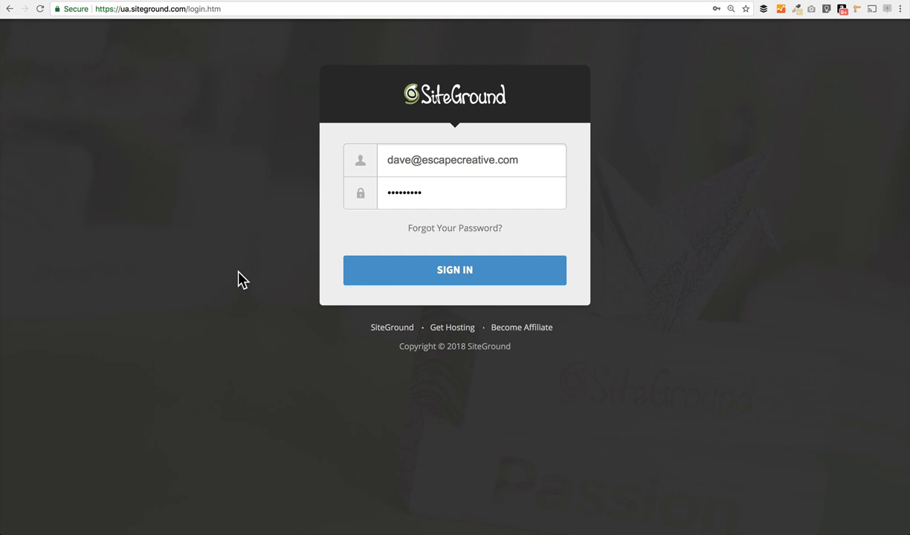
pyautogui.moveTo(267, 98)
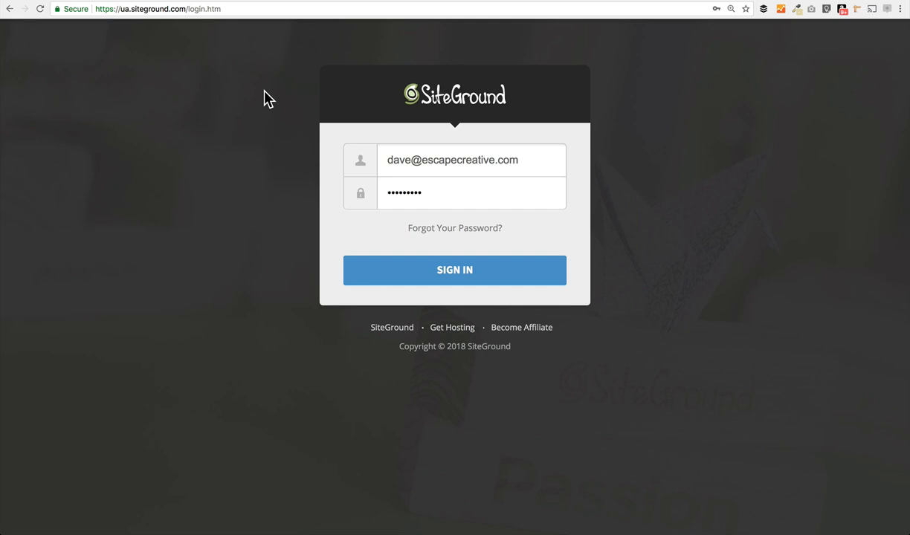
# Sign in to SiteGround and go to My Accounts to reach the Manage Account page
pyautogui.click(455, 271)
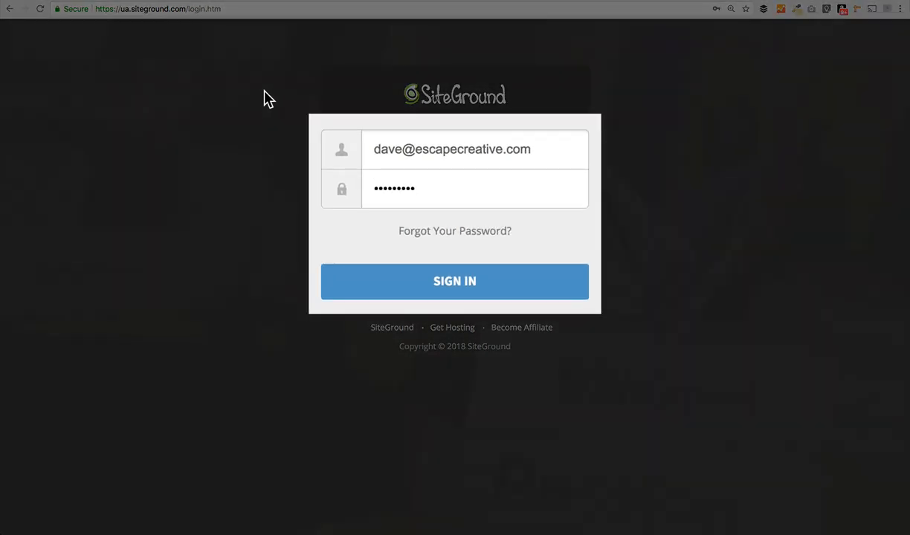
pyautogui.click(455, 281)
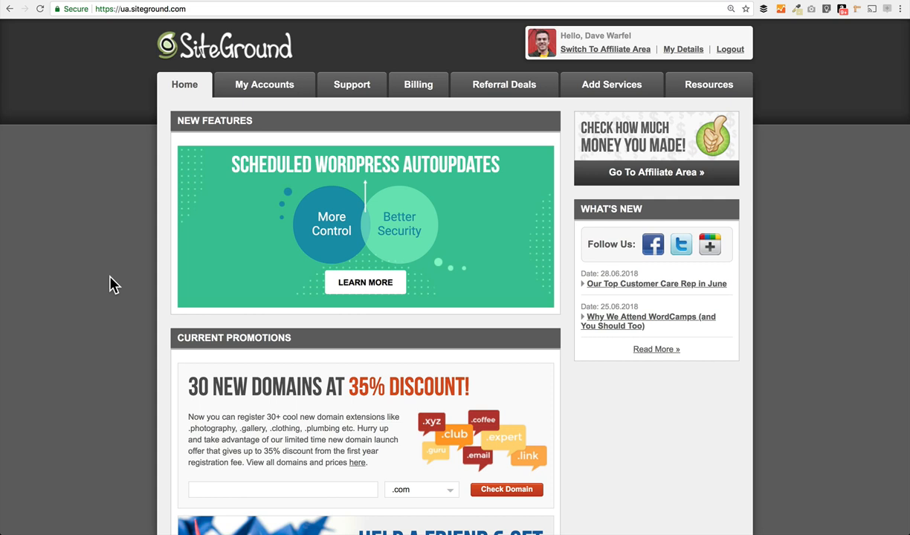
pyautogui.moveTo(125, 227)
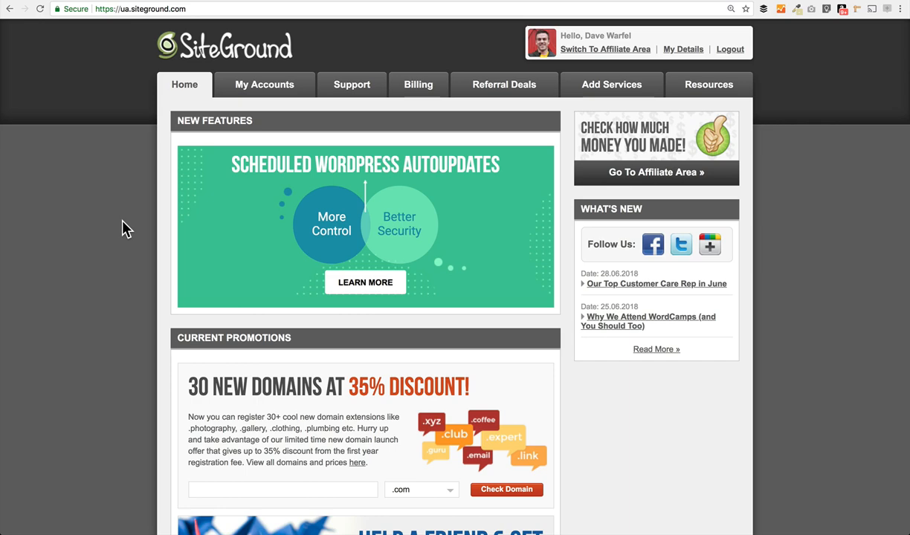
pyautogui.click(265, 83)
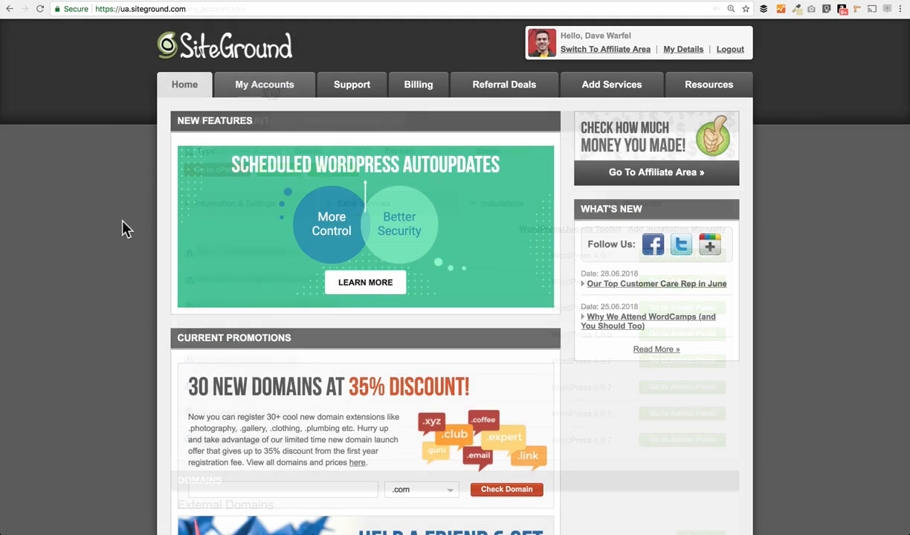
pyautogui.click(265, 84)
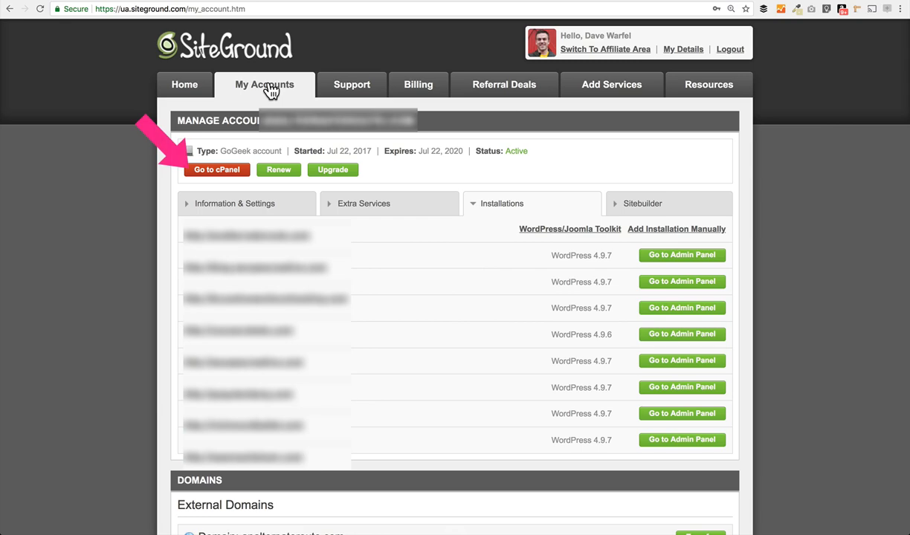
# Go to cPanel, search for 'phpmyadmin' and bring the Databases section into view
pyautogui.click(217, 170)
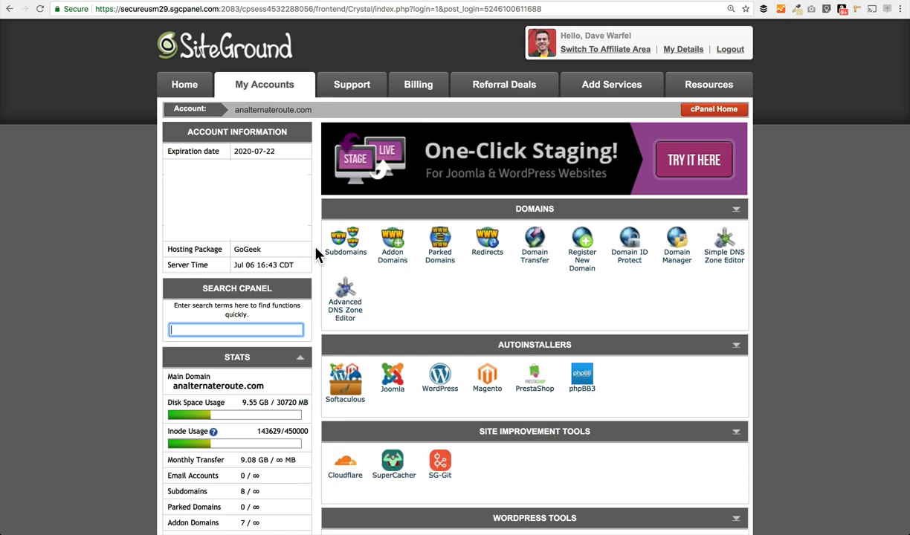
pyautogui.click(237, 330)
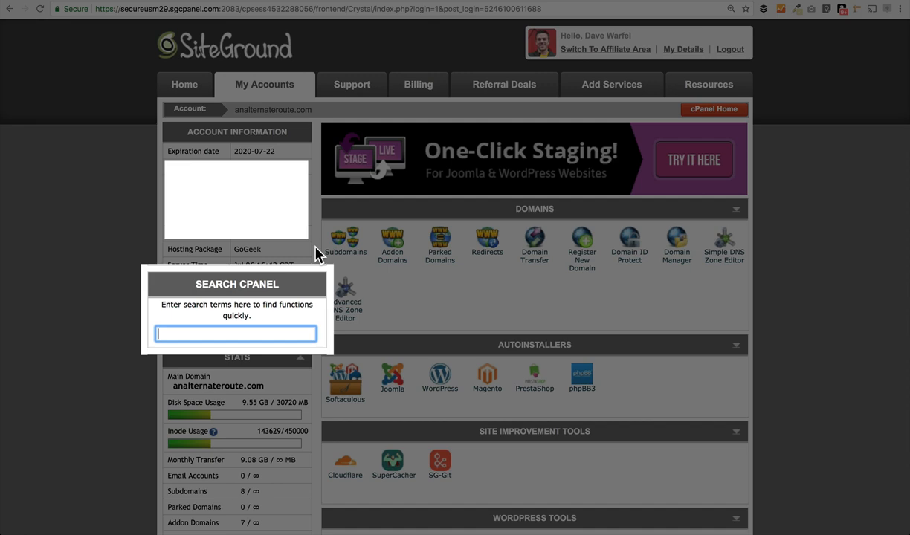
pyautogui.write('phpmyadmin')
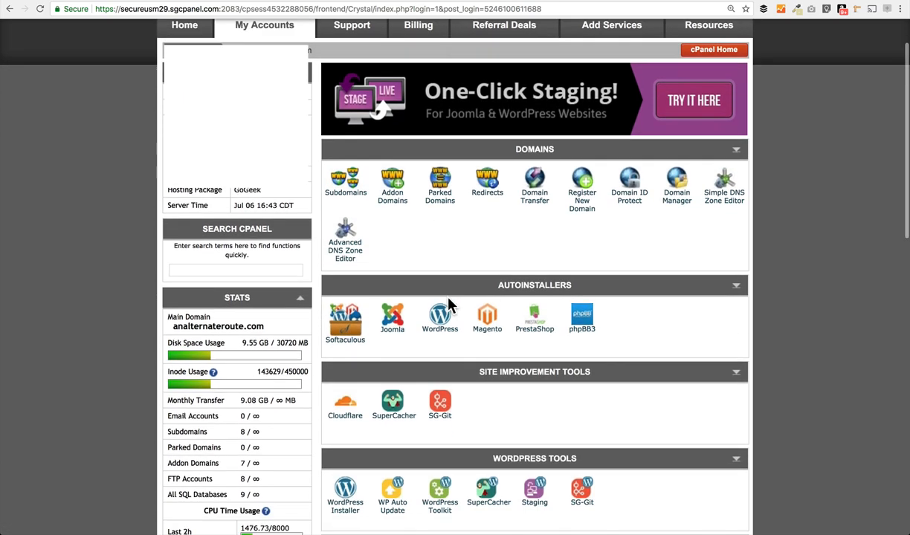
pyautogui.scroll(-3)
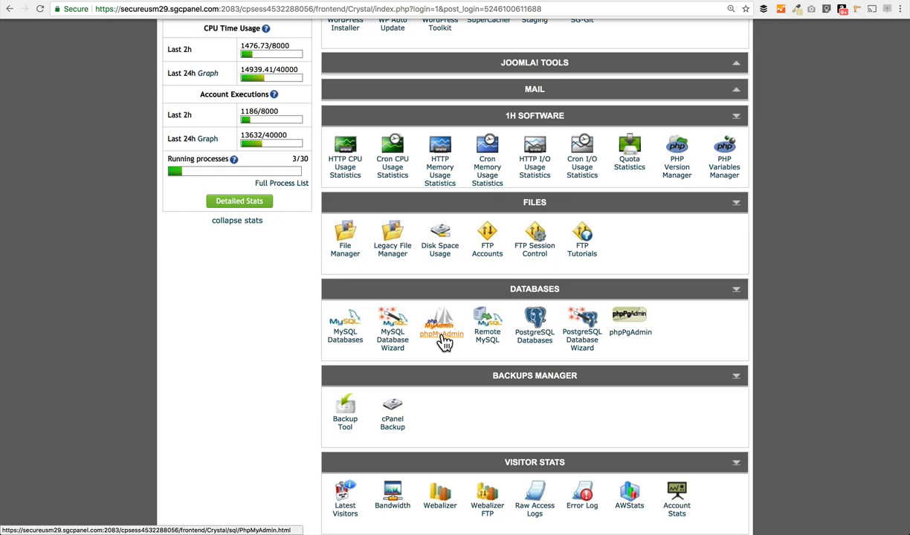
# Launch phpMyAdmin from cPanel's Databases section to reach its home page
pyautogui.click(440, 326)
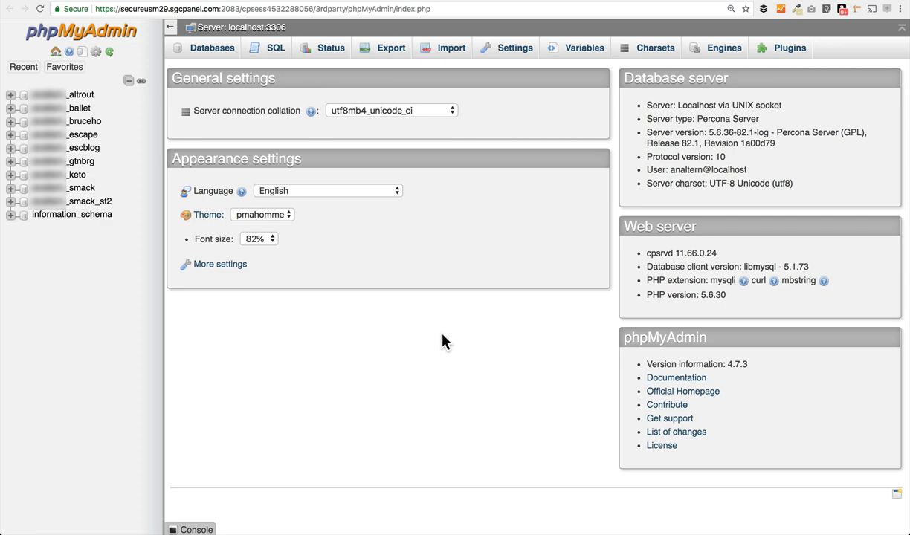
# Select the site's WordPress database in the left tree to list its wp_ tables
pyautogui.click(77, 174)
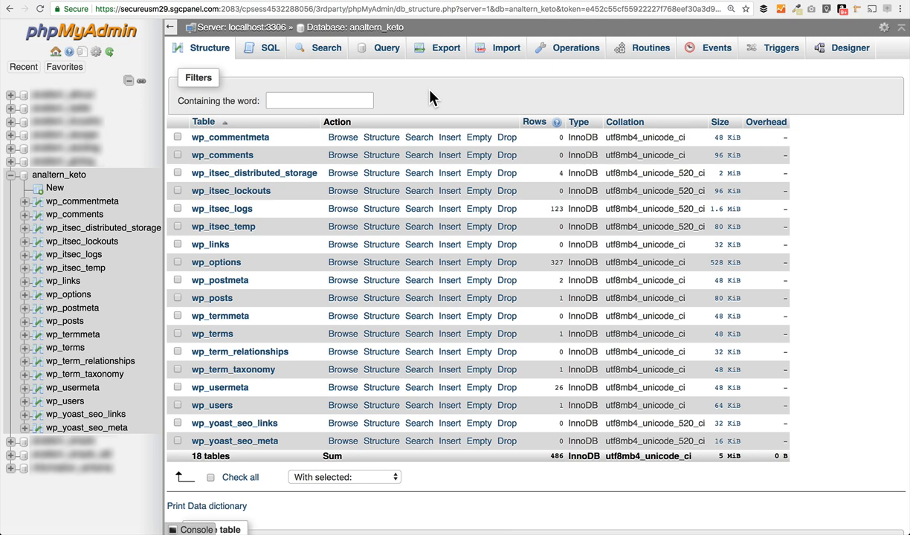
pyautogui.moveTo(330, 182)
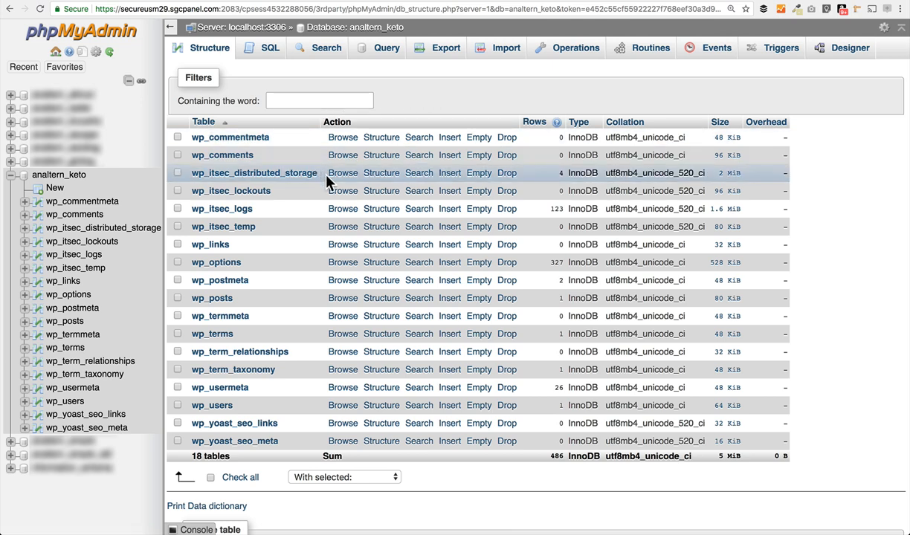
pyautogui.moveTo(290, 235)
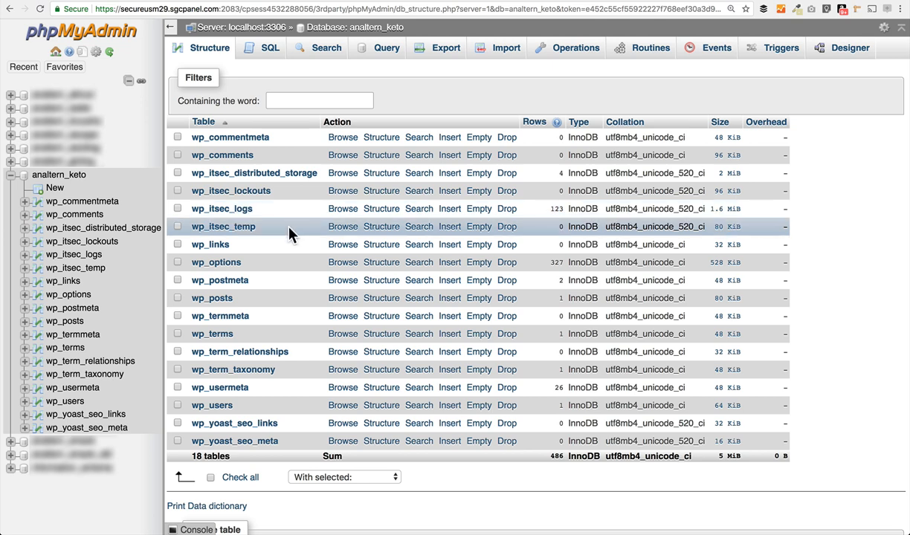
pyautogui.moveTo(310, 244)
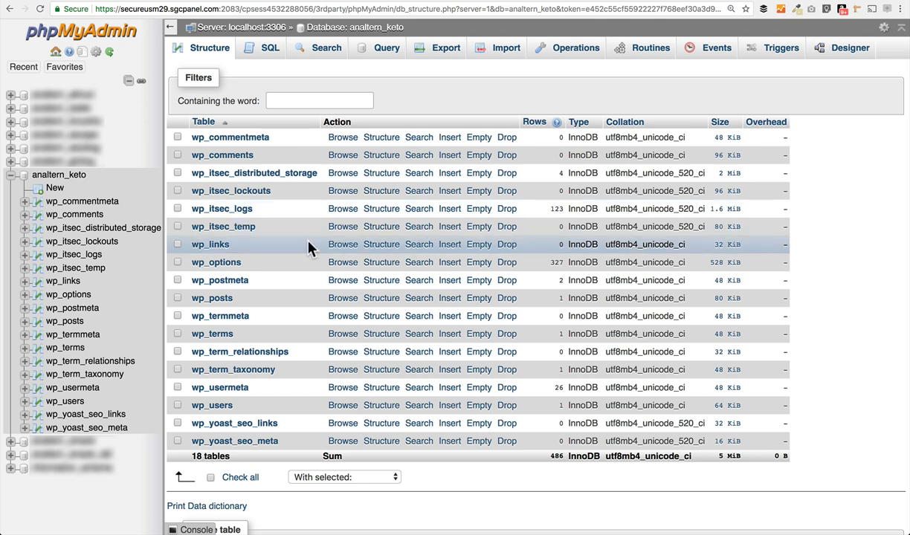
pyautogui.moveTo(304, 431)
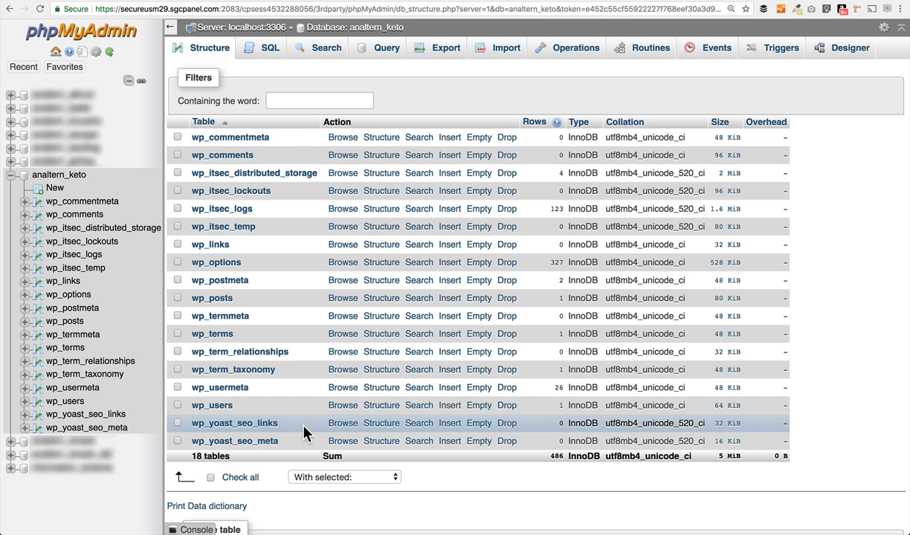
pyautogui.moveTo(312, 298)
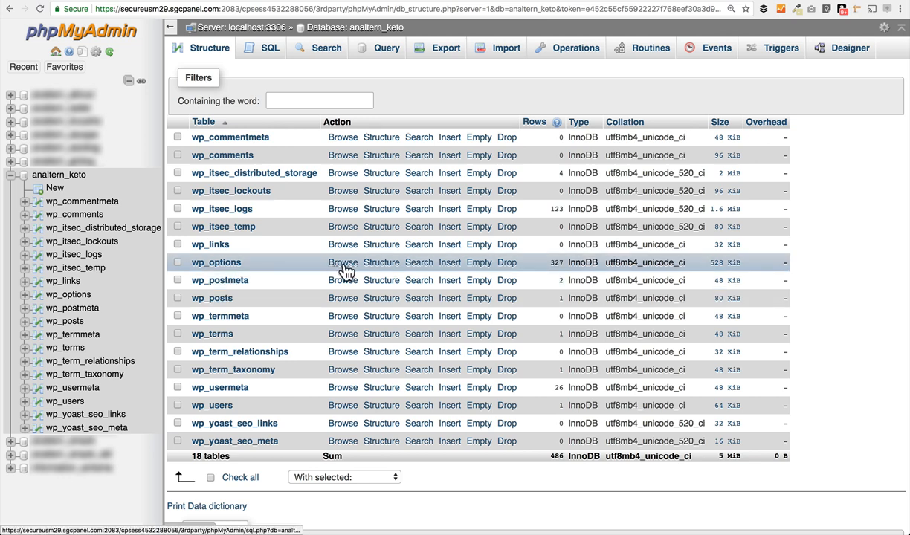
pyautogui.moveTo(342, 261)
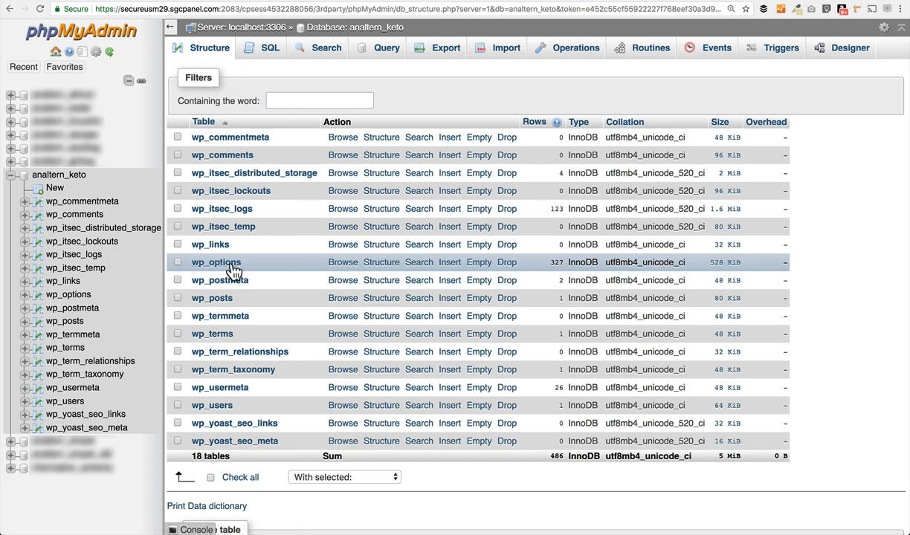
pyautogui.click(342, 262)
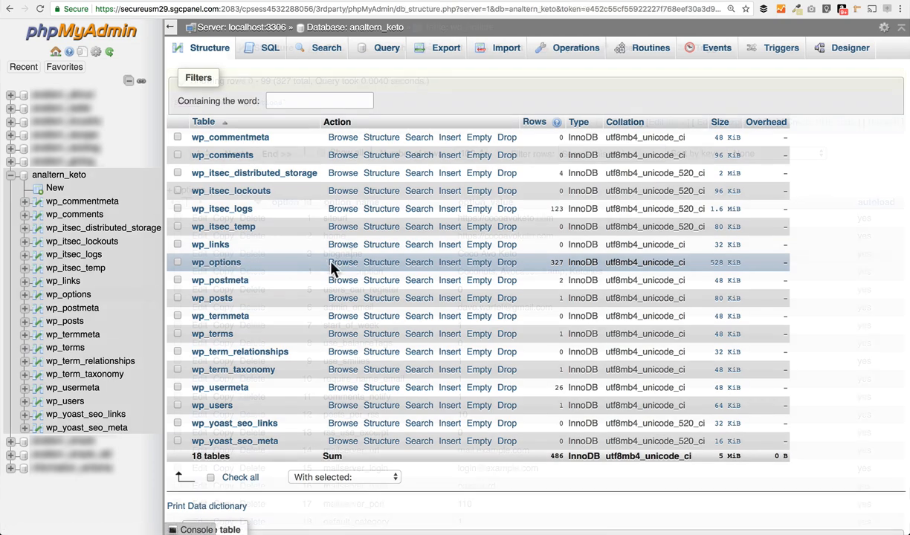
pyautogui.click(342, 262)
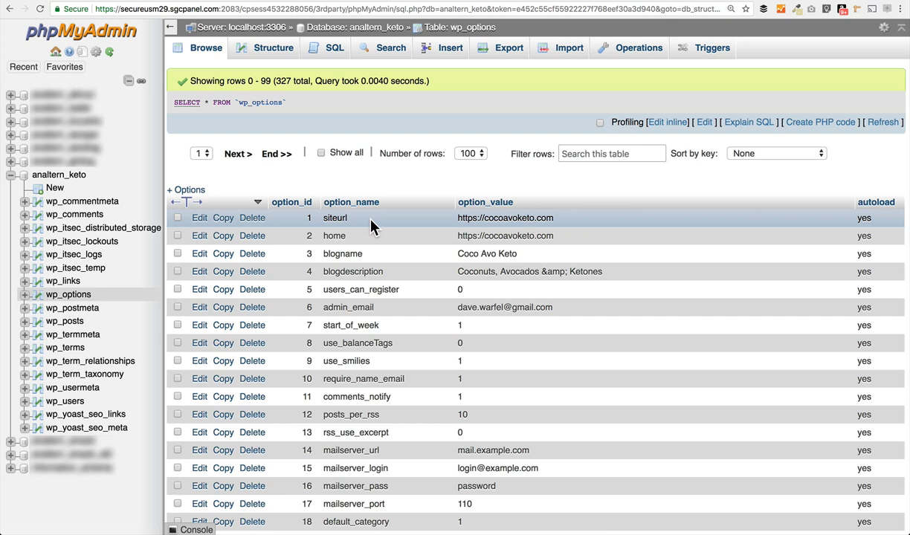
pyautogui.moveTo(387, 244)
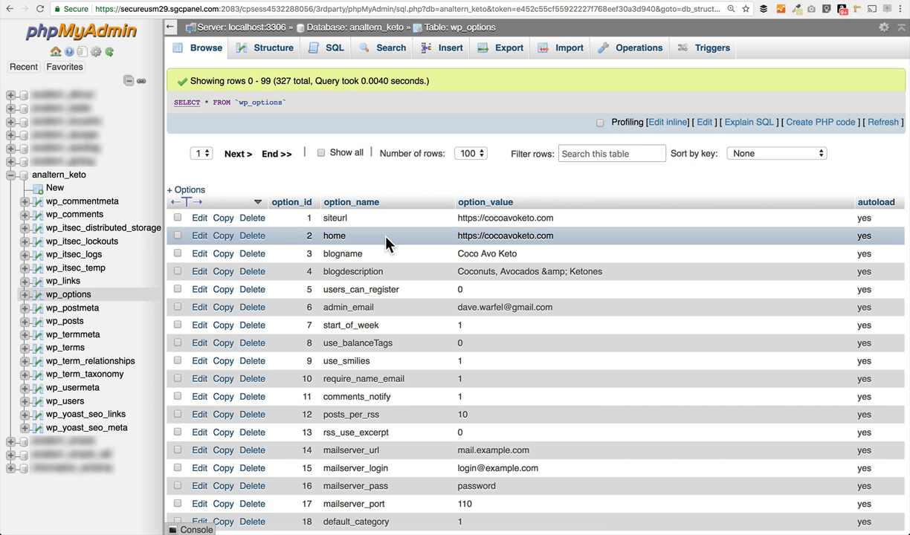
pyautogui.moveTo(379, 238)
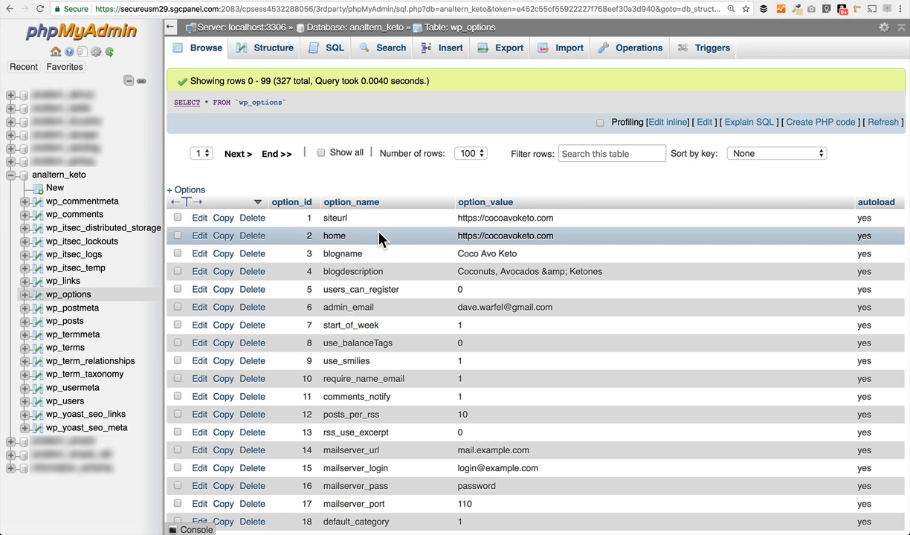
pyautogui.moveTo(419, 271)
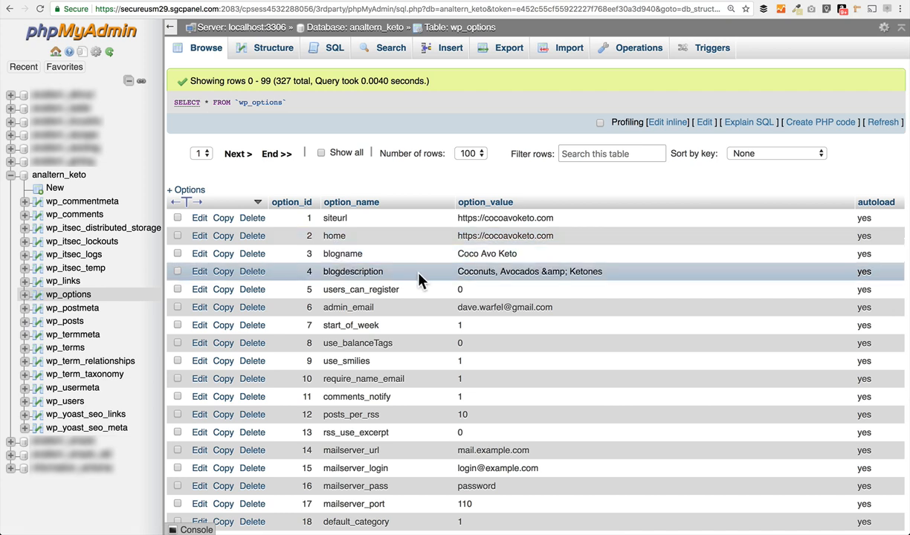
pyautogui.moveTo(419, 261)
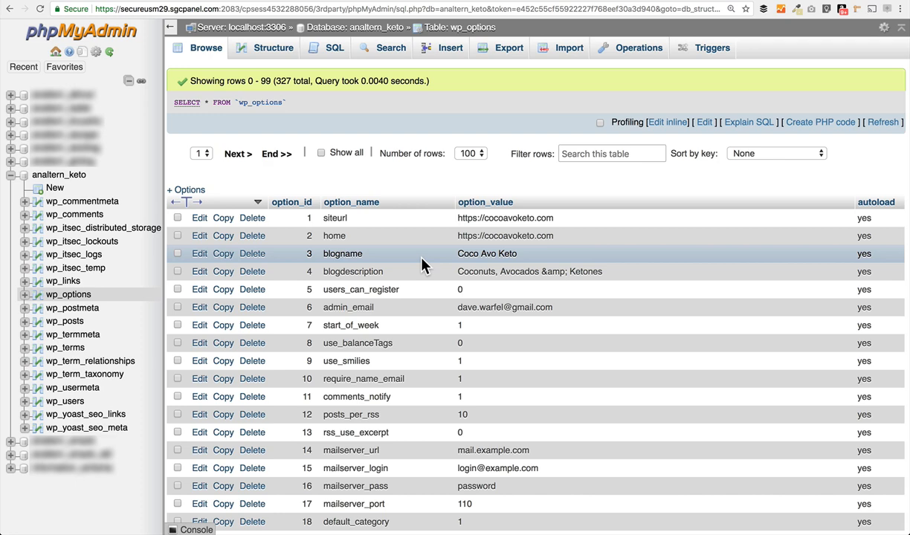
pyautogui.moveTo(199, 217)
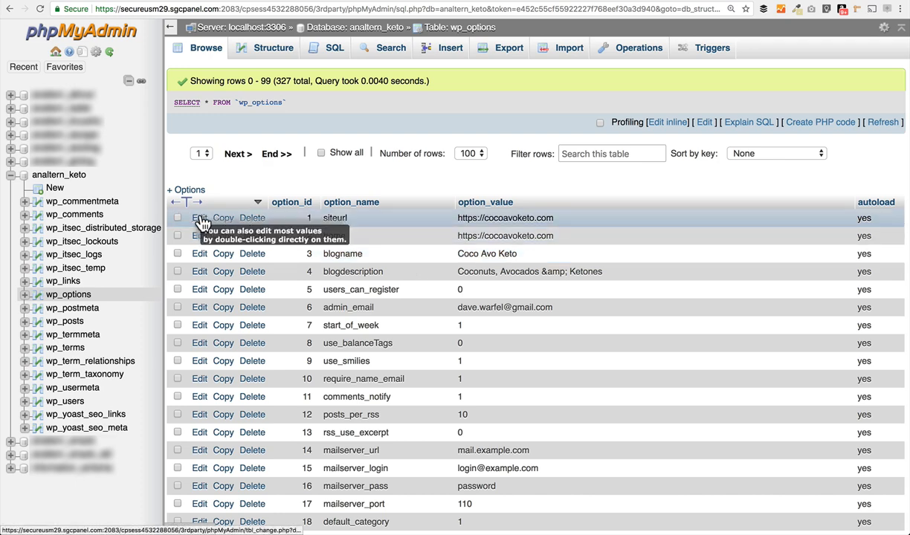
# Edit the siteurl row of wp_options to view its URL value
pyautogui.click(200, 217)
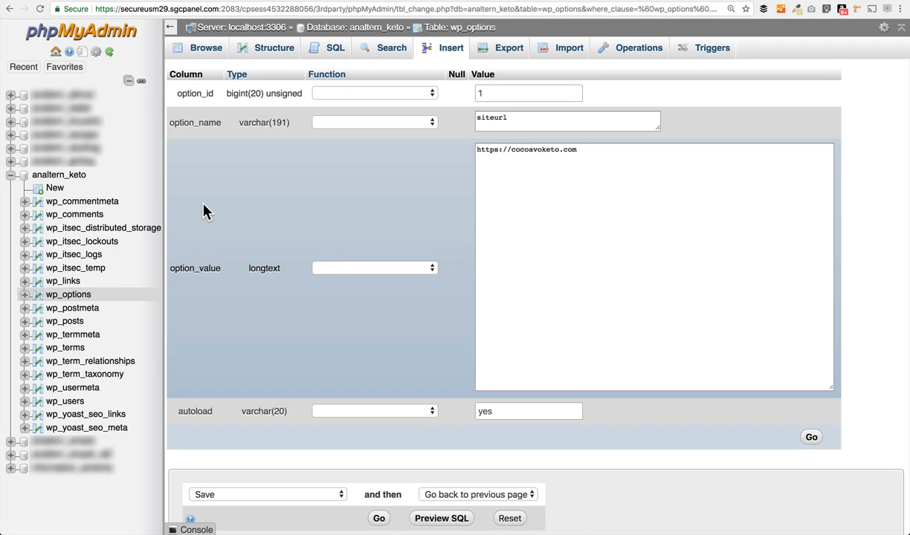
pyautogui.moveTo(202, 284)
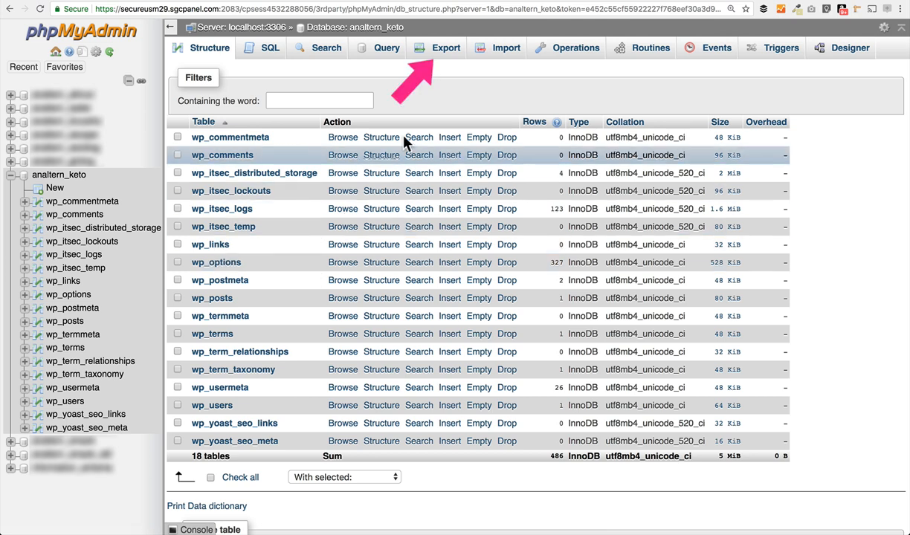
pyautogui.moveTo(439, 74)
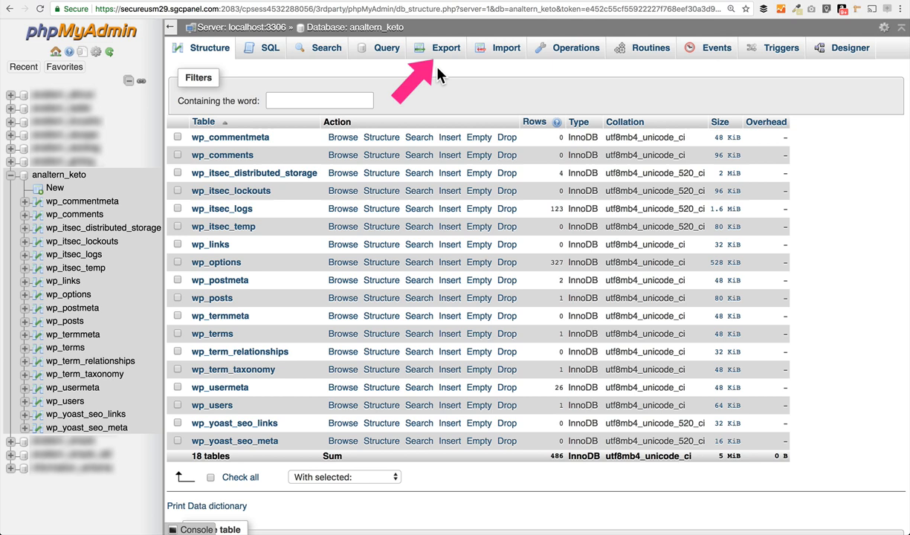
# Go to Export for the database and review the Custom method's full option list
pyautogui.click(446, 47)
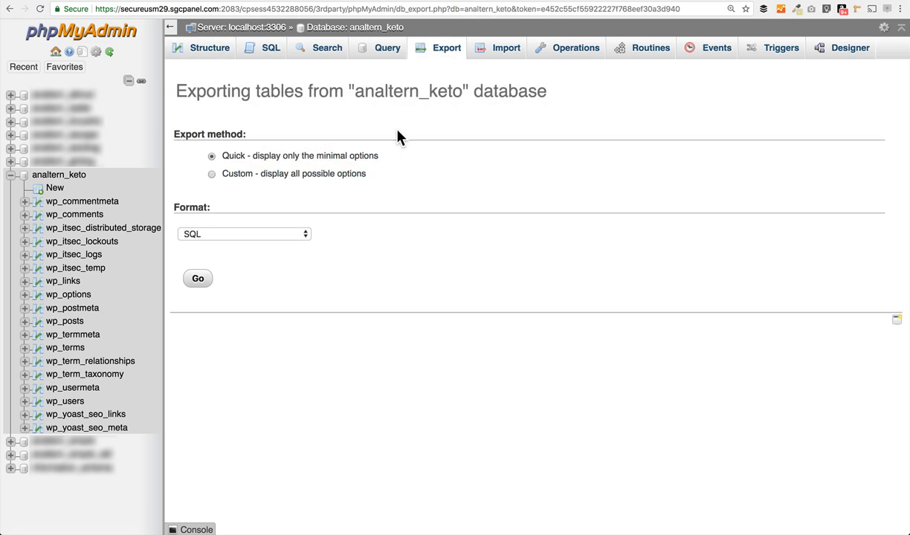
pyautogui.moveTo(275, 156)
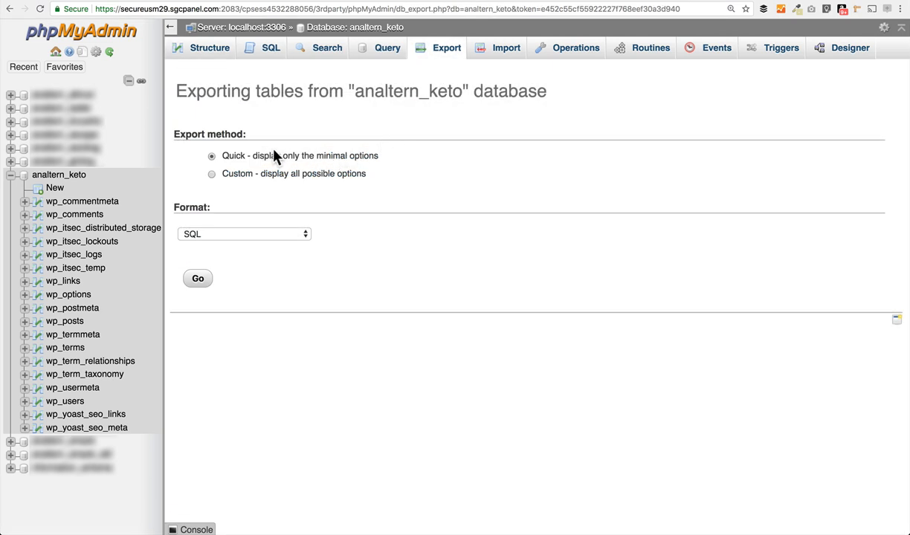
pyautogui.moveTo(207, 241)
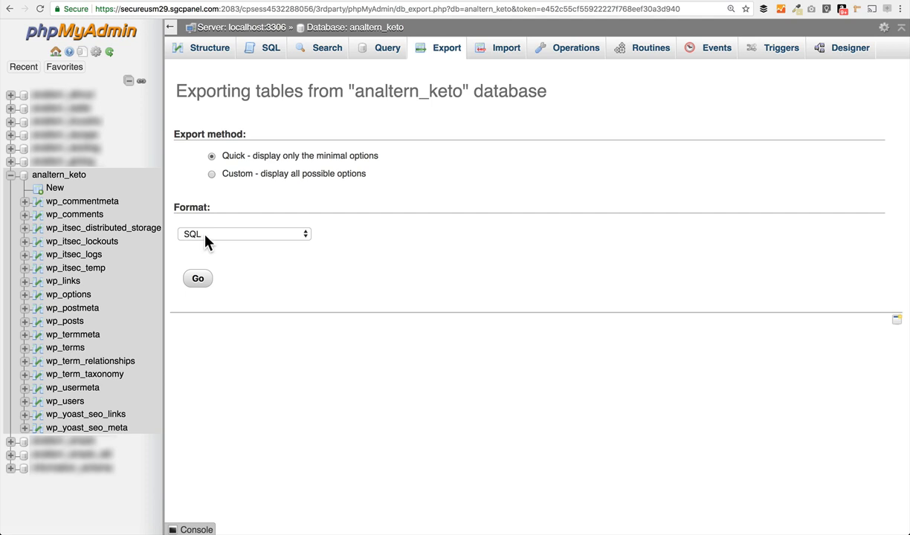
pyautogui.moveTo(235, 192)
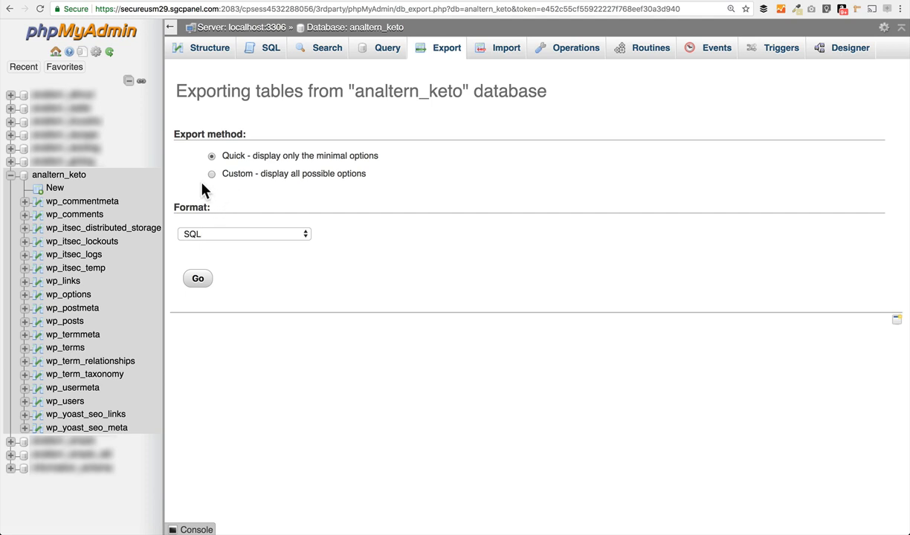
pyautogui.click(211, 173)
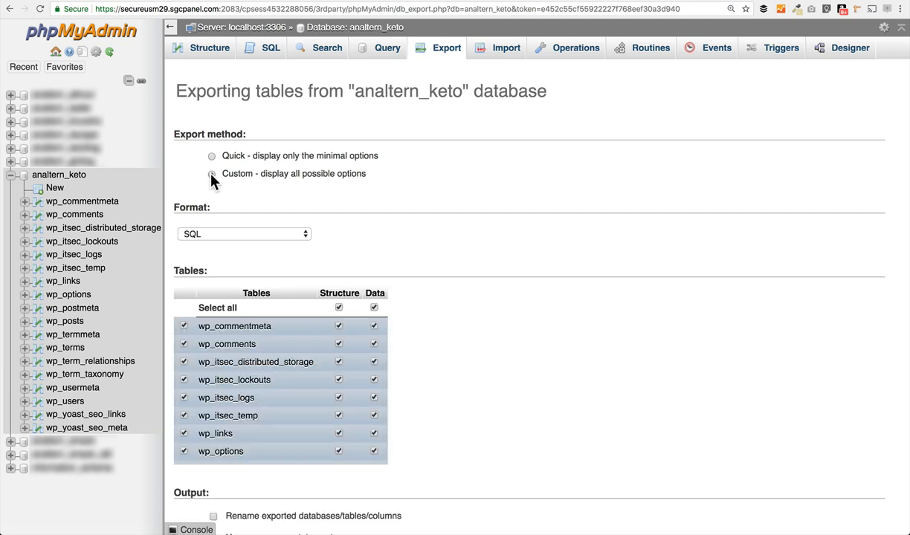
pyautogui.click(211, 173)
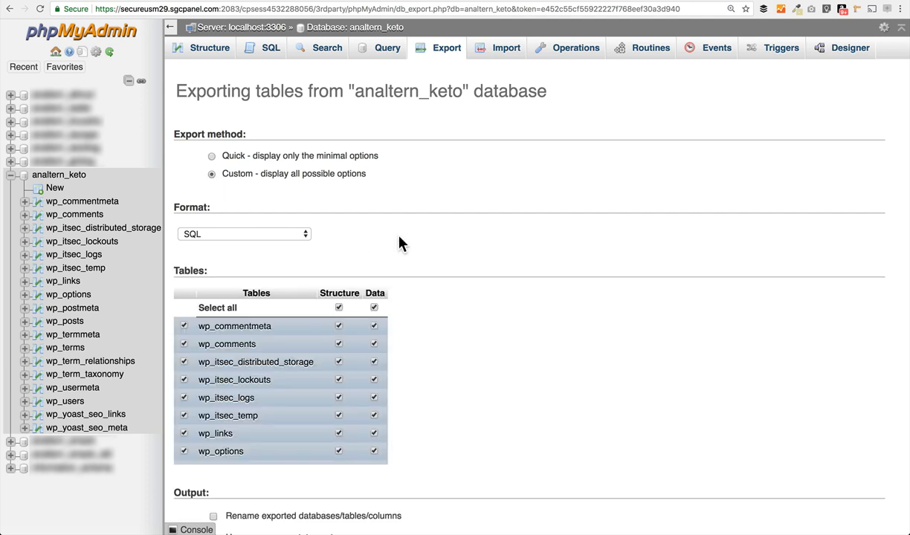
pyautogui.scroll(-3)
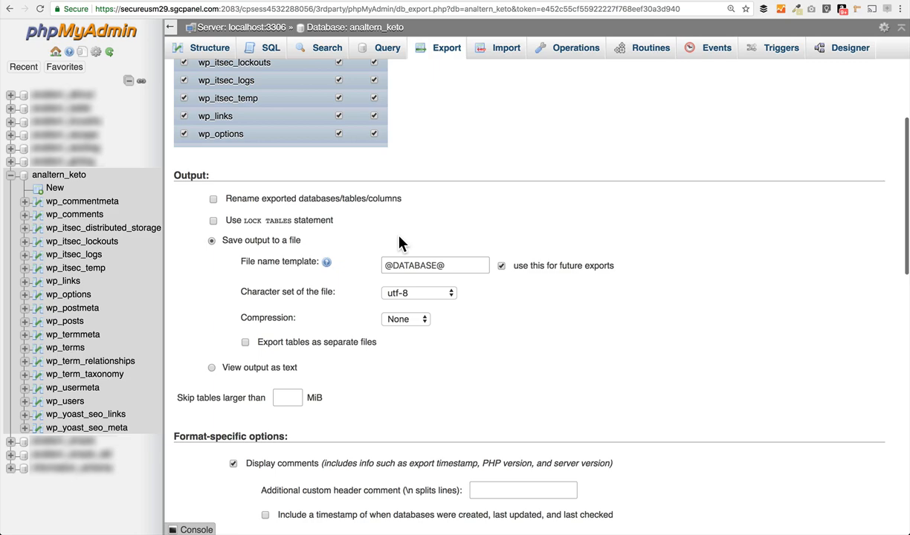
pyautogui.scroll(-3)
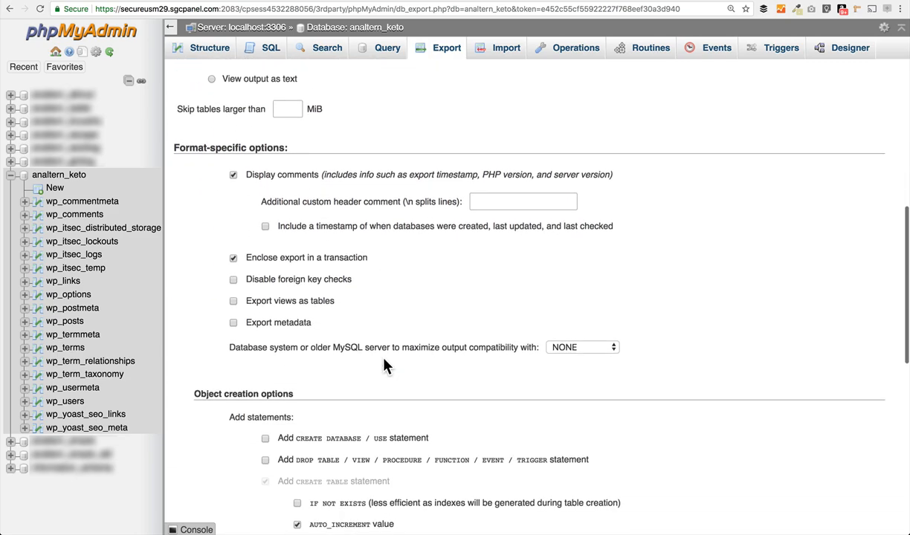
pyautogui.scroll(-3)
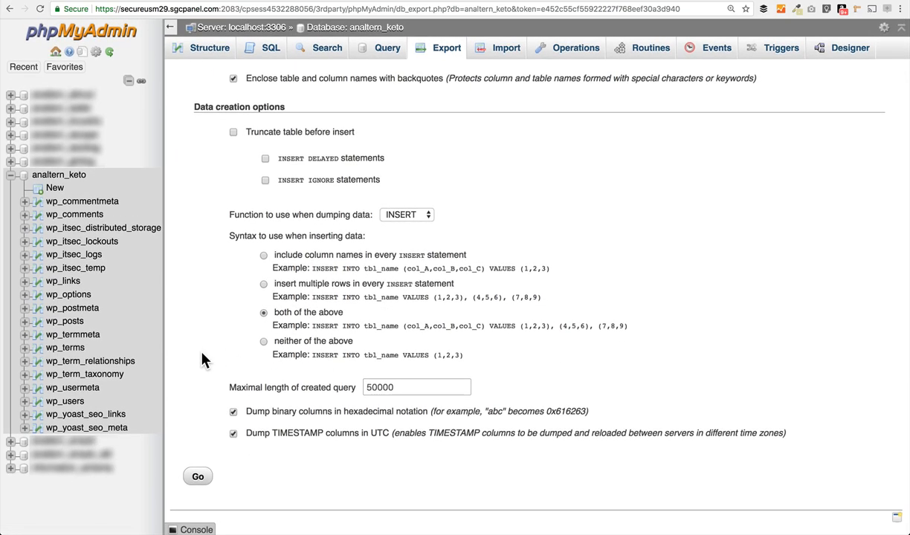
pyautogui.scroll(3)
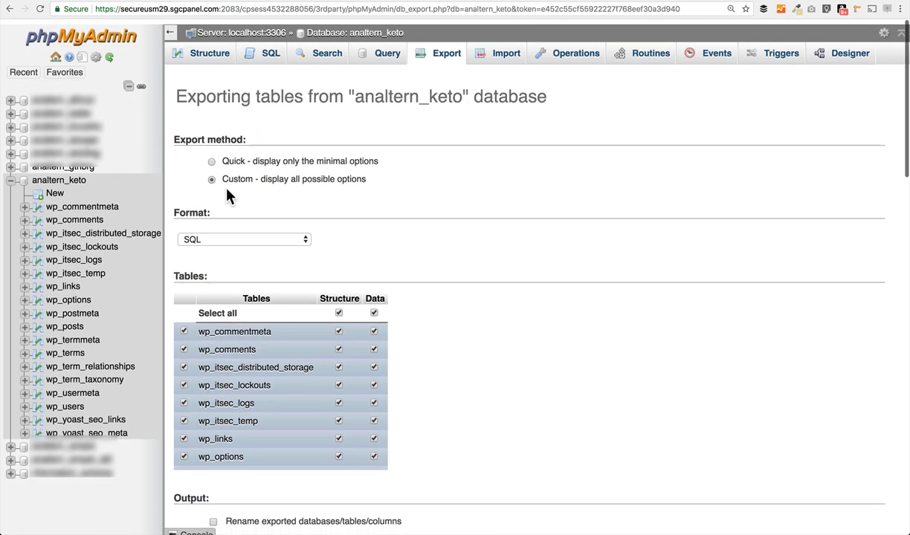
# Check the Format dropdown and keep SQL as the export format
pyautogui.click(244, 238)
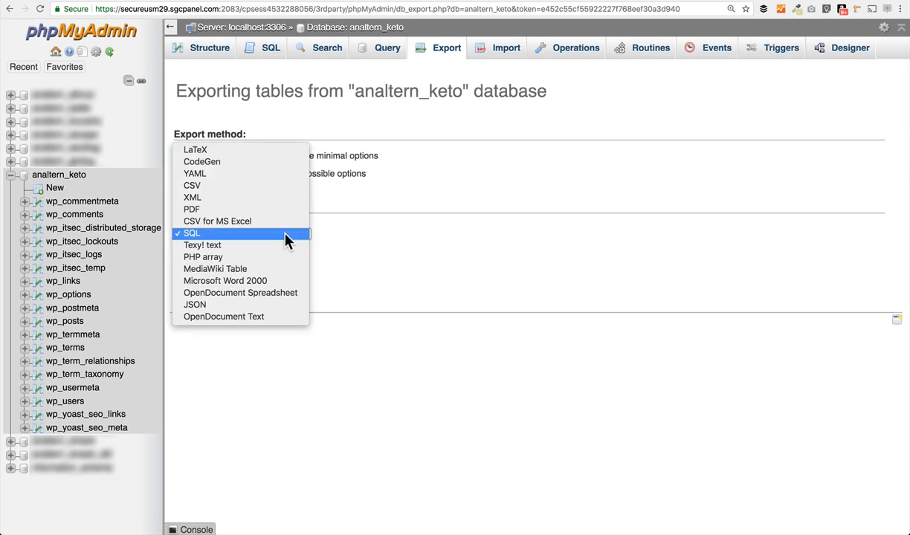
pyautogui.click(192, 233)
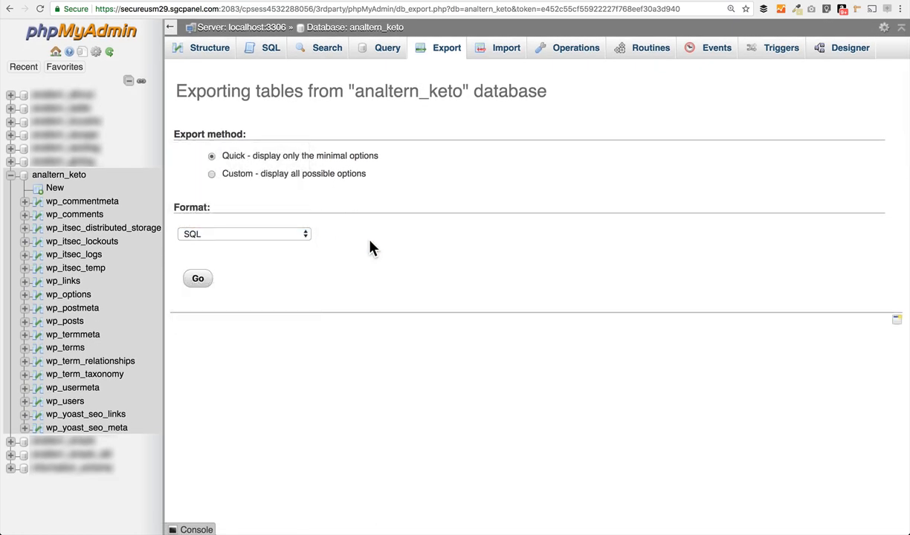
pyautogui.moveTo(357, 208)
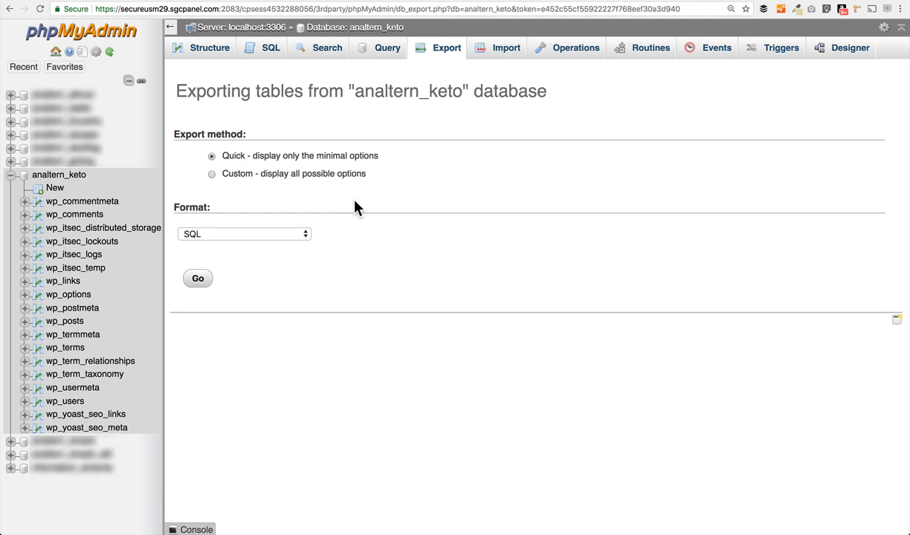